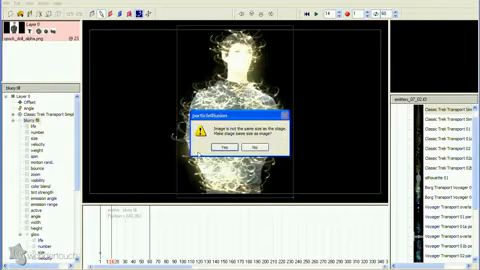
Answer the 'Image is not the same size as the stage' prompt to close it.
click(225, 152)
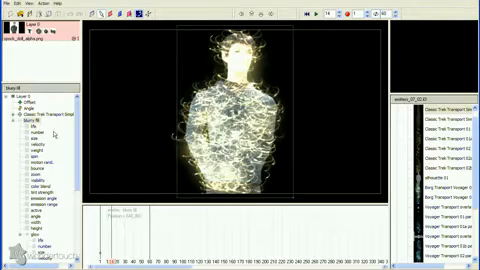